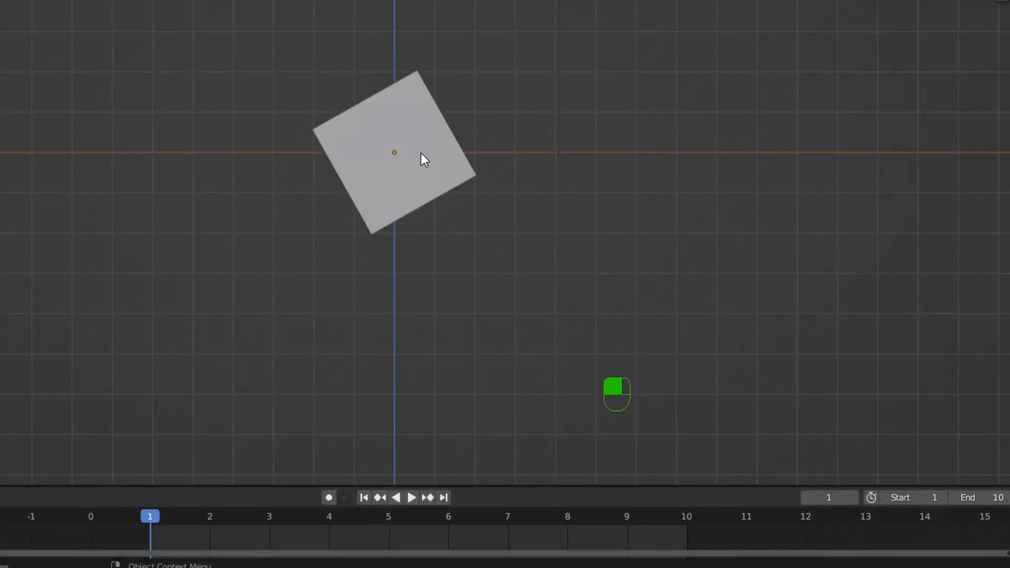
# Select the rotated cube sitting at the scene origin in the 3D Viewport
pyautogui.click(425, 166)
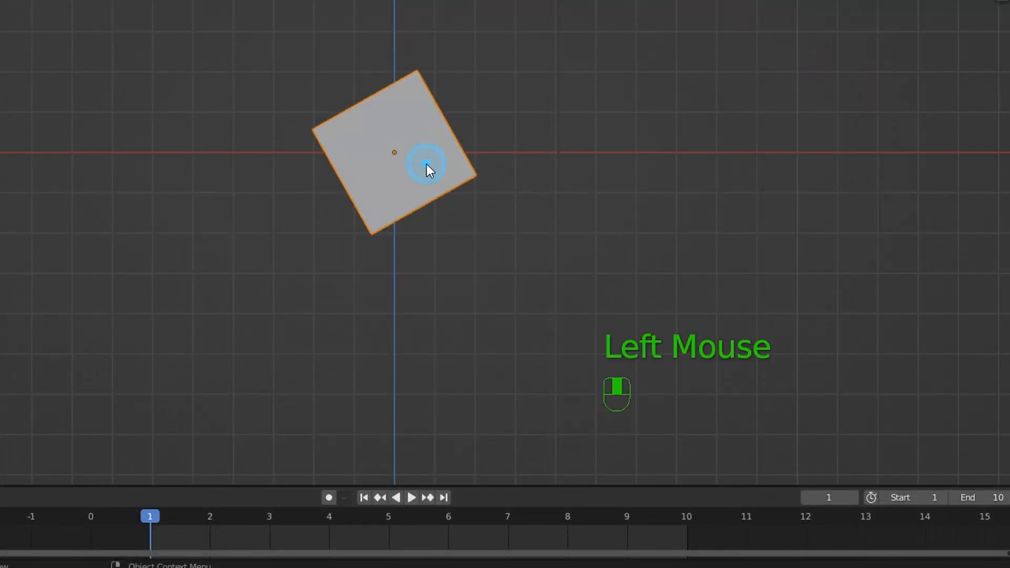
pyautogui.click(425, 165)
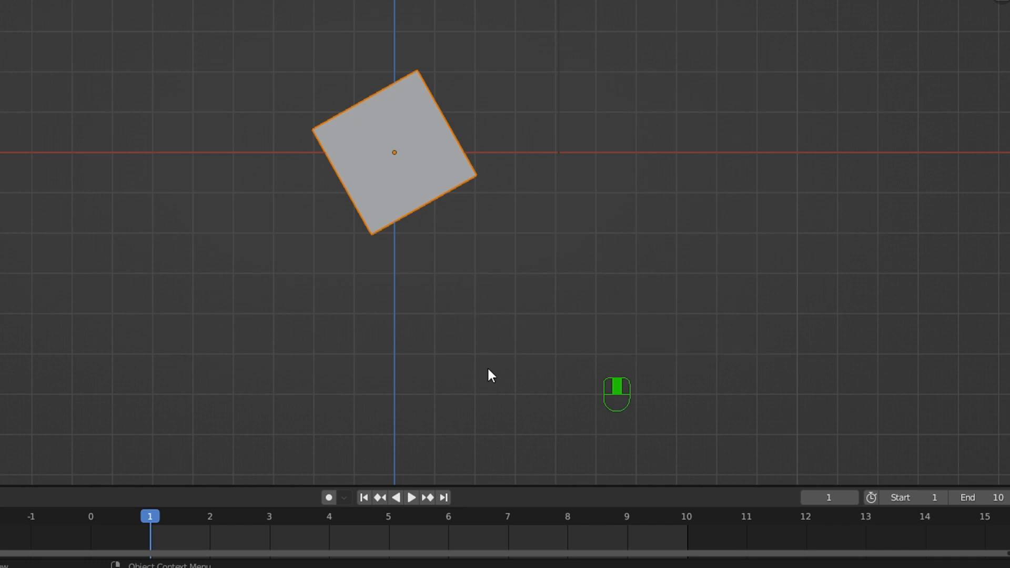
pyautogui.moveTo(491, 382)
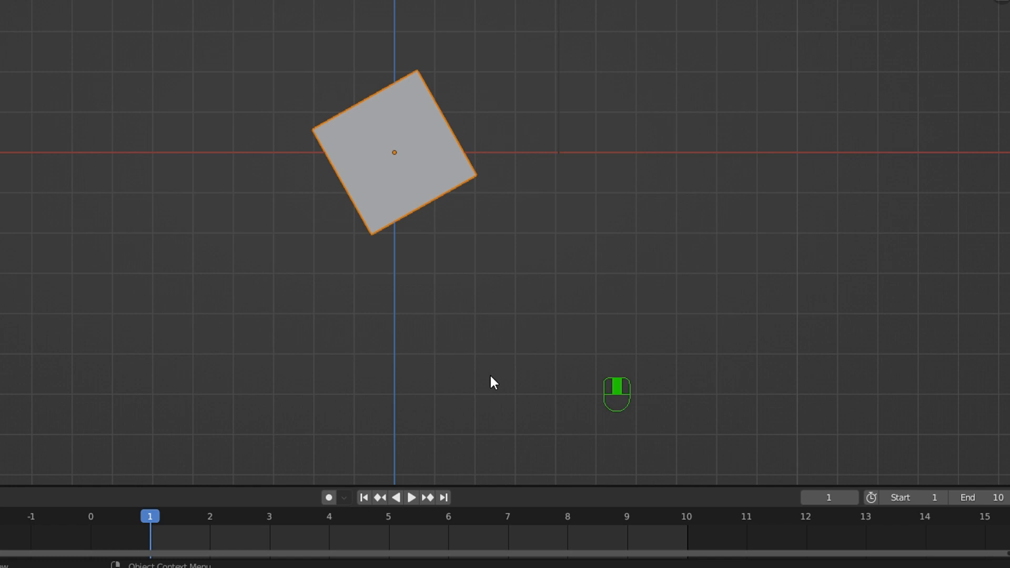
pyautogui.moveTo(613, 495)
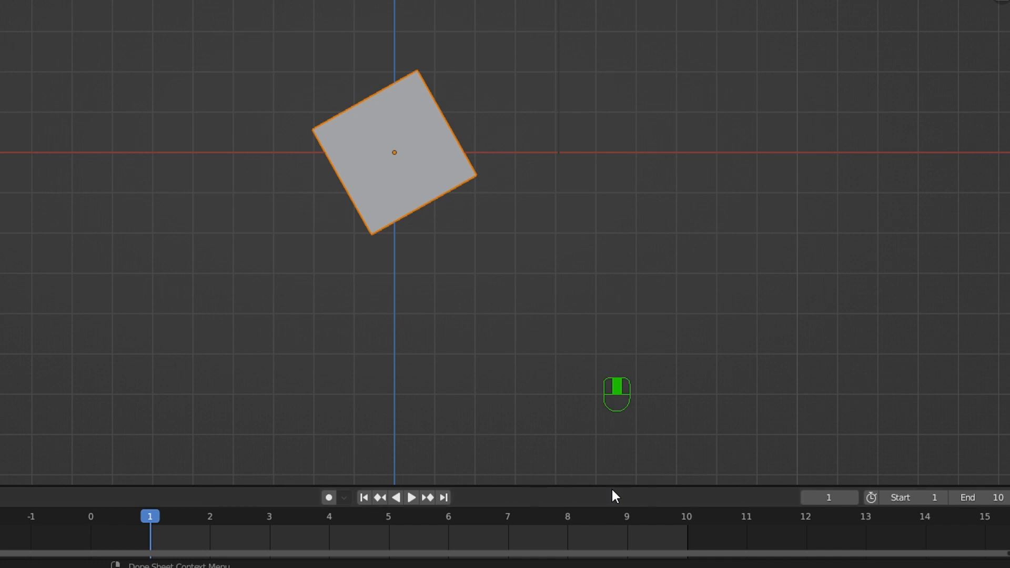
# Drag the viewport/timeline border upward to enlarge the Timeline editor
pyautogui.click(610, 487)
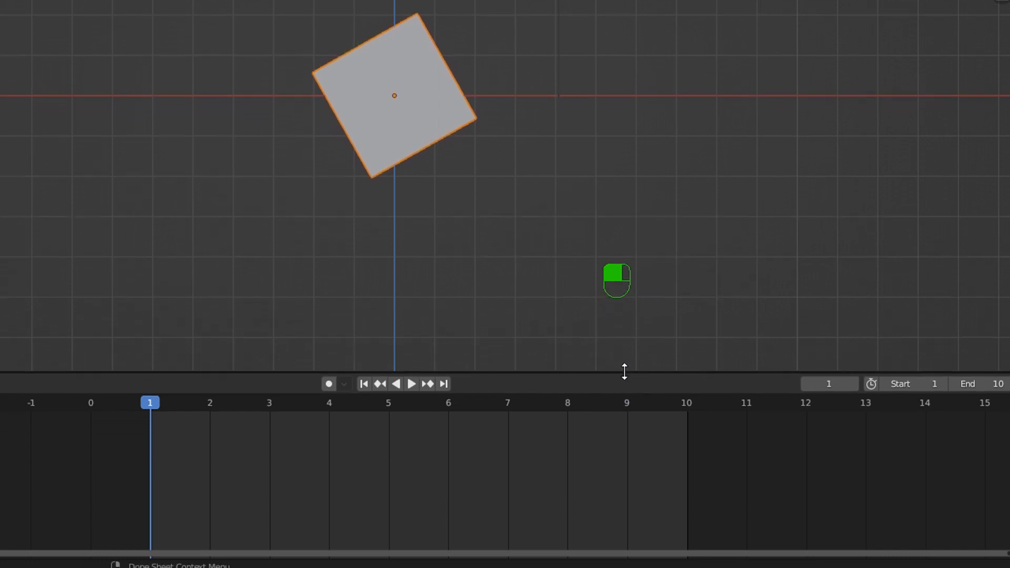
pyautogui.moveTo(498, 458)
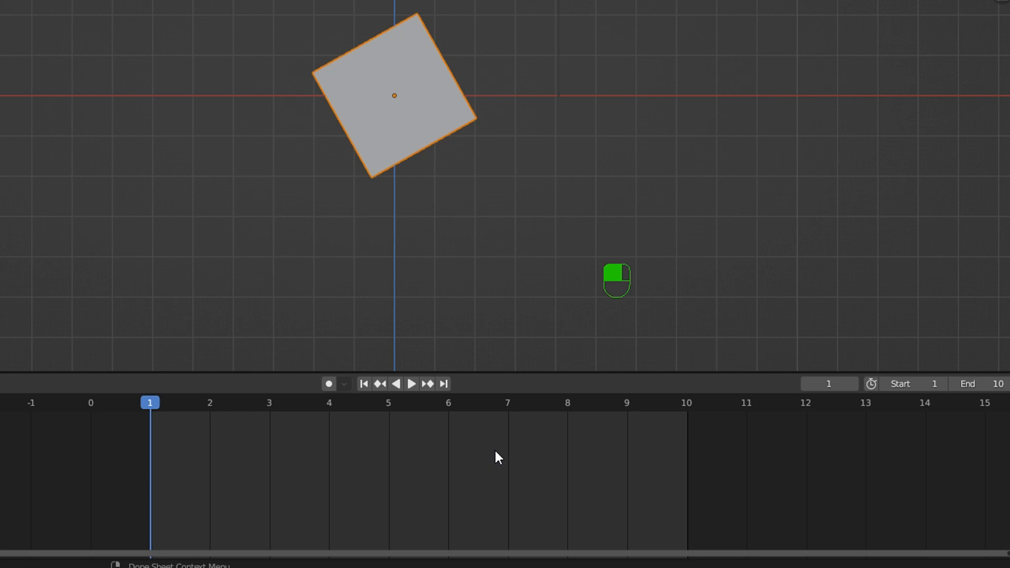
# Pan the Timeline so the cube's keyframe diamonds at frames 1, 4, 7 and 10 show
pyautogui.click(497, 457)
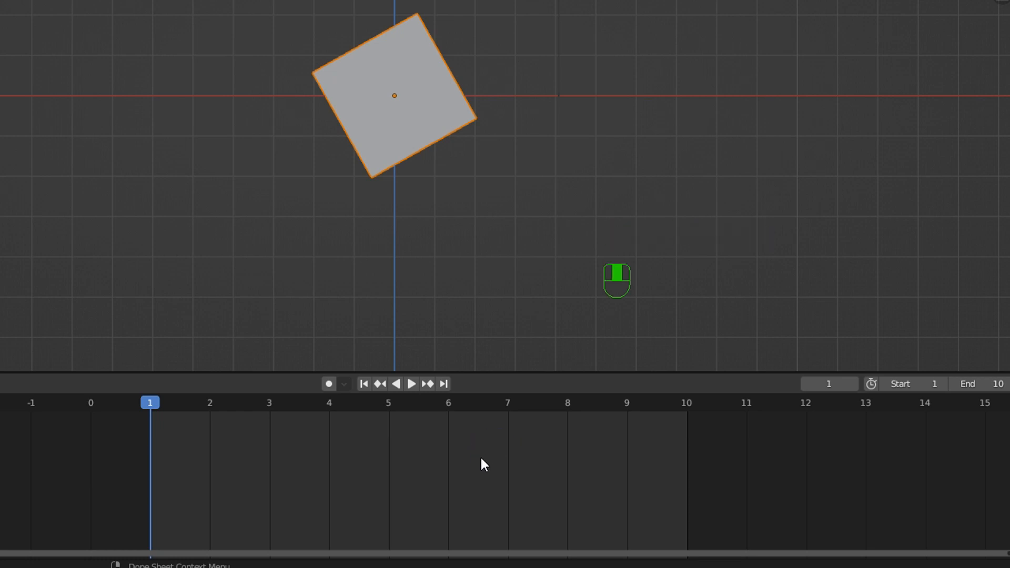
pyautogui.middleClick(478, 457)
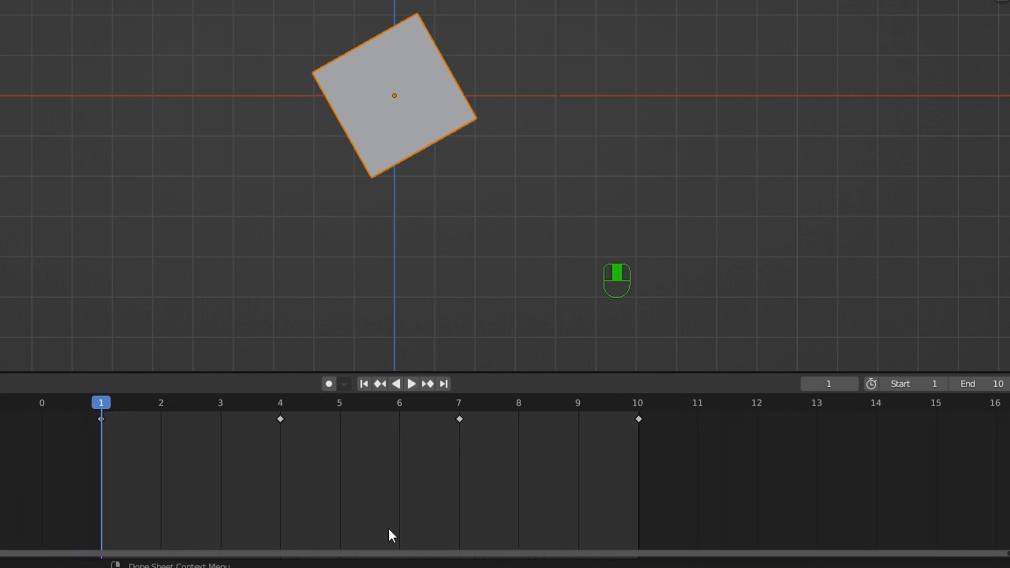
pyautogui.moveTo(415, 150)
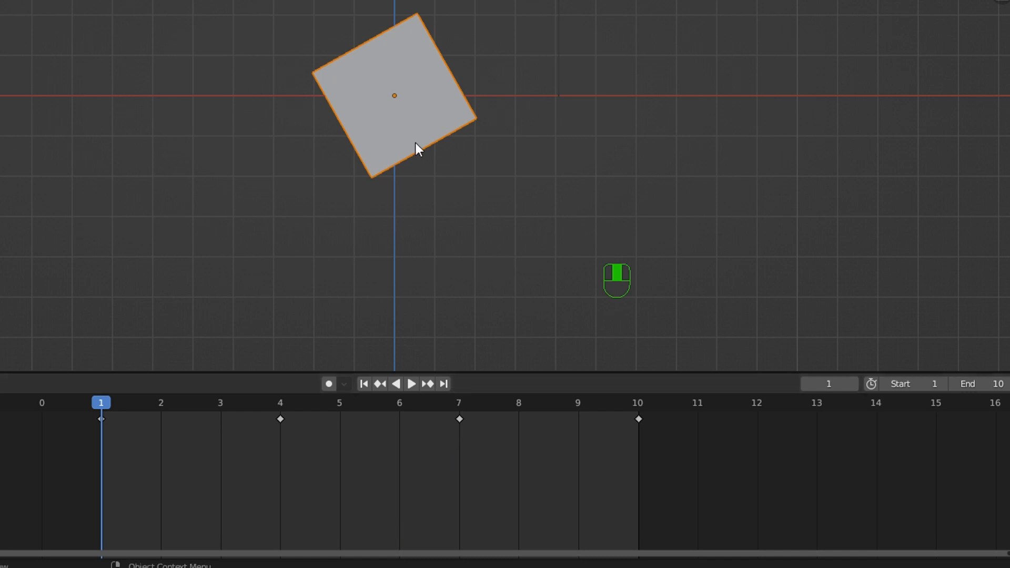